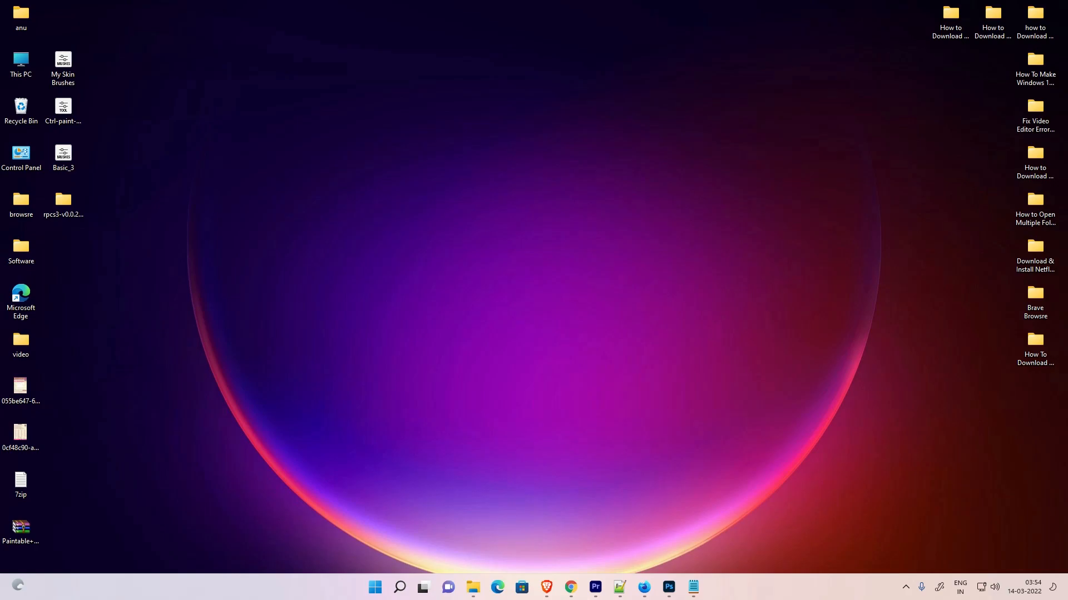
Step: Search 'co' from Start so Control Panel appears as the best match
left_click(375, 587)
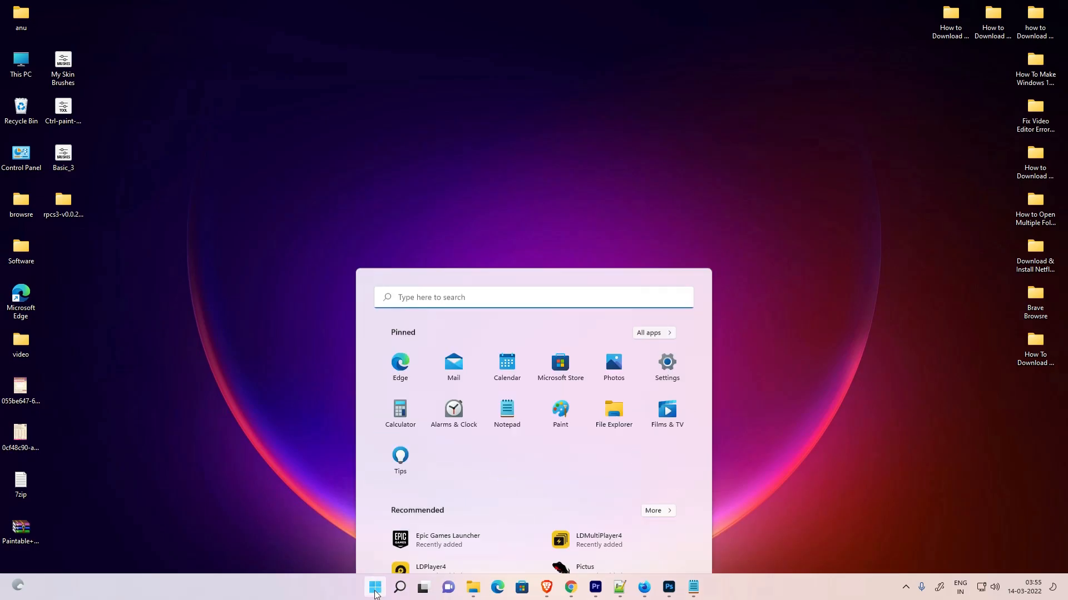
type("c")
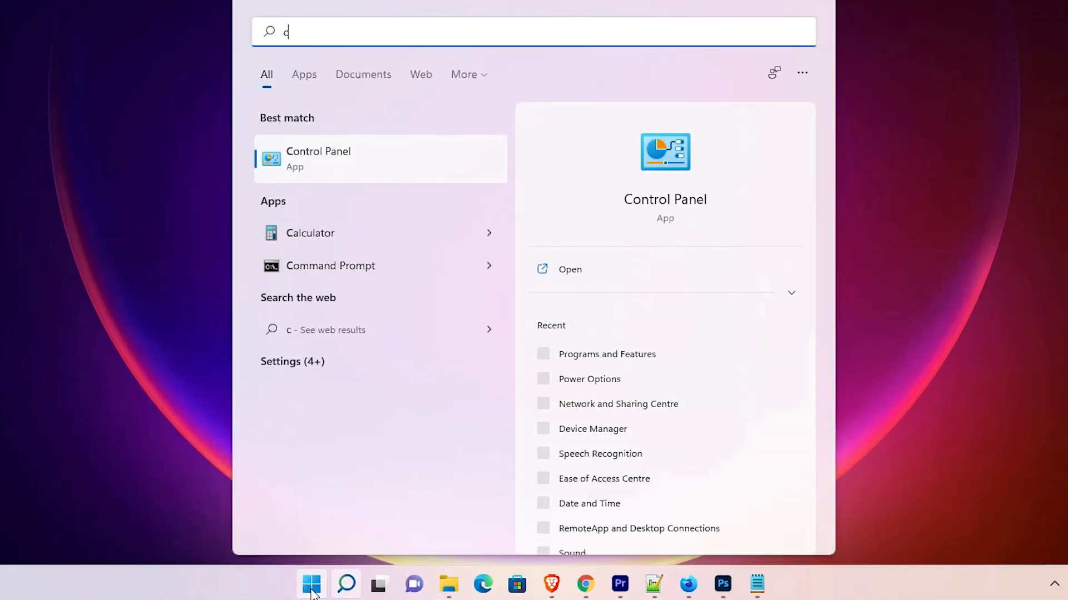
type("o")
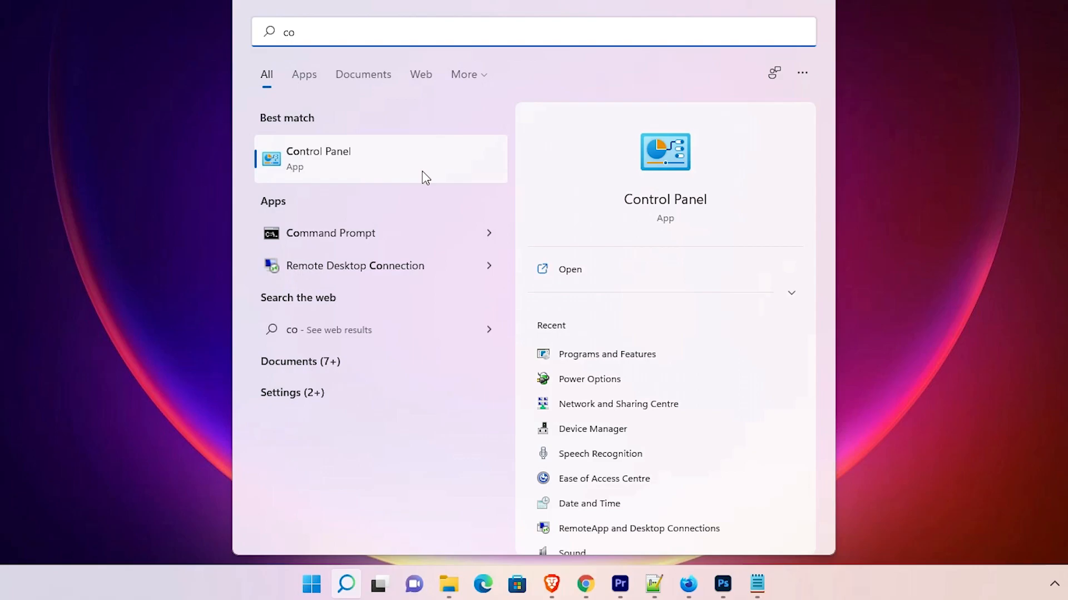
Step: Launch Control Panel, go to Power Options and select the Balanced (recommended) plan
left_click(318, 159)
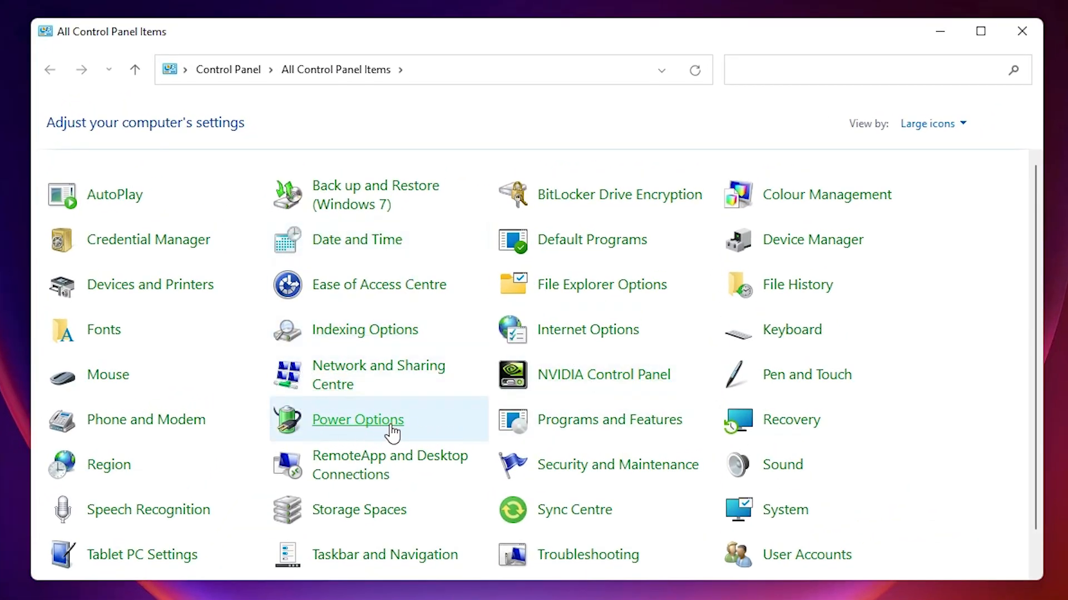
left_click(357, 419)
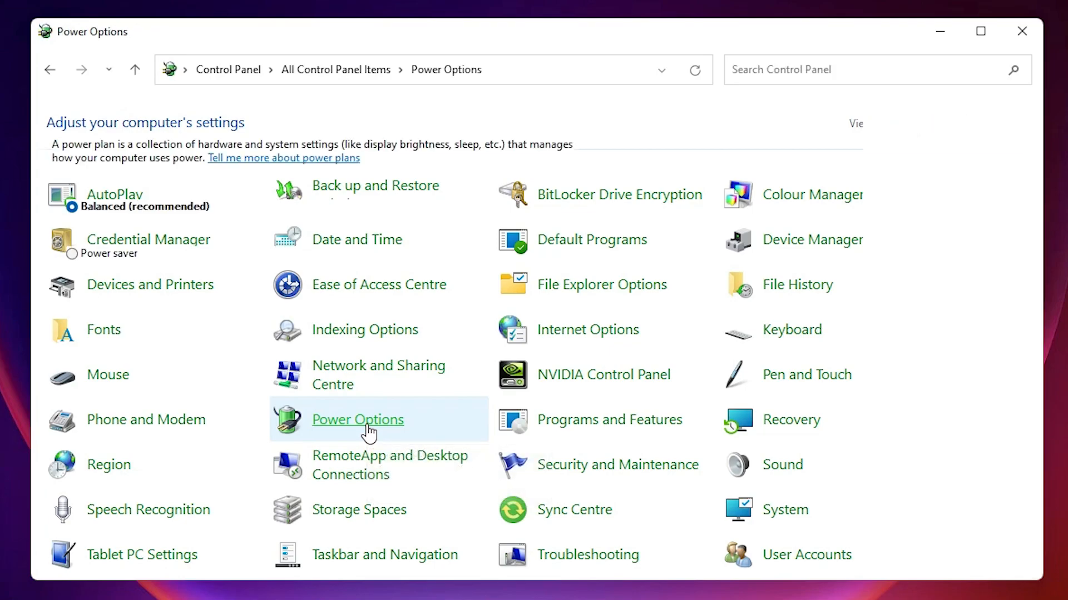
left_click(357, 420)
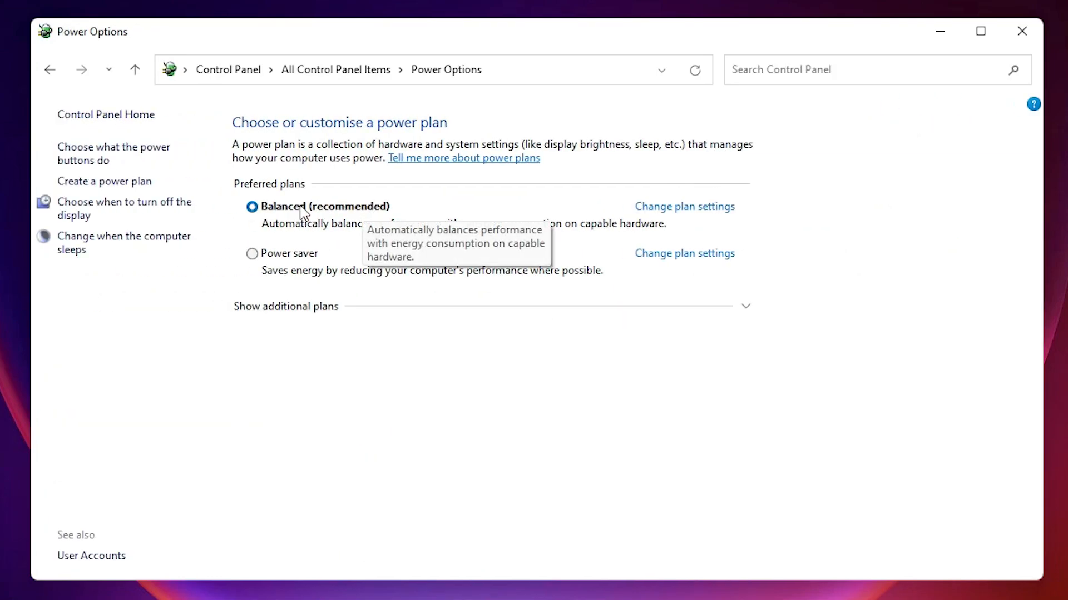
mouse_move(276, 267)
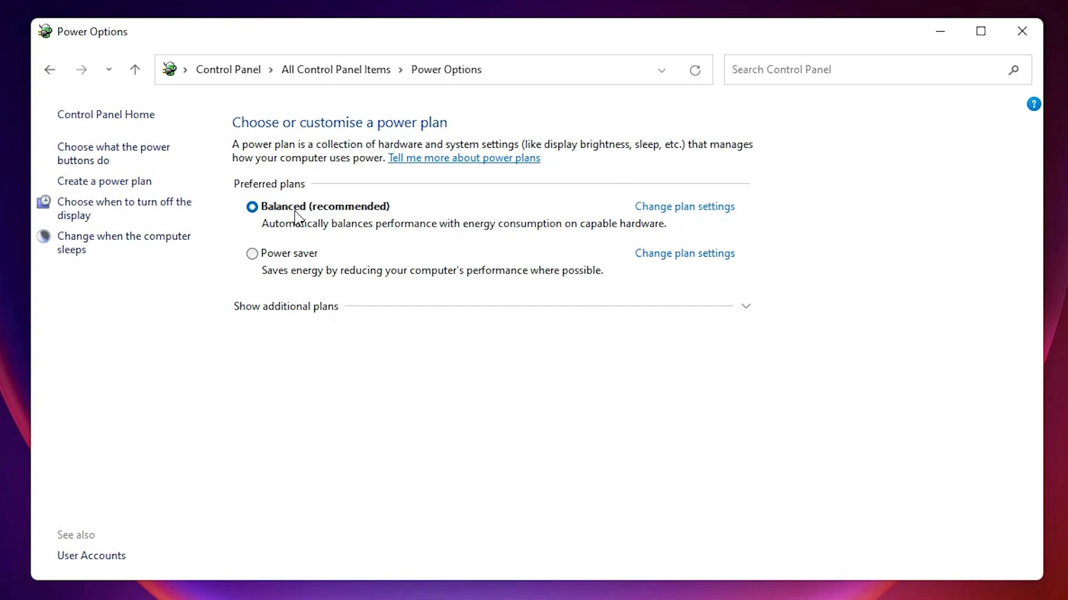
mouse_move(296, 218)
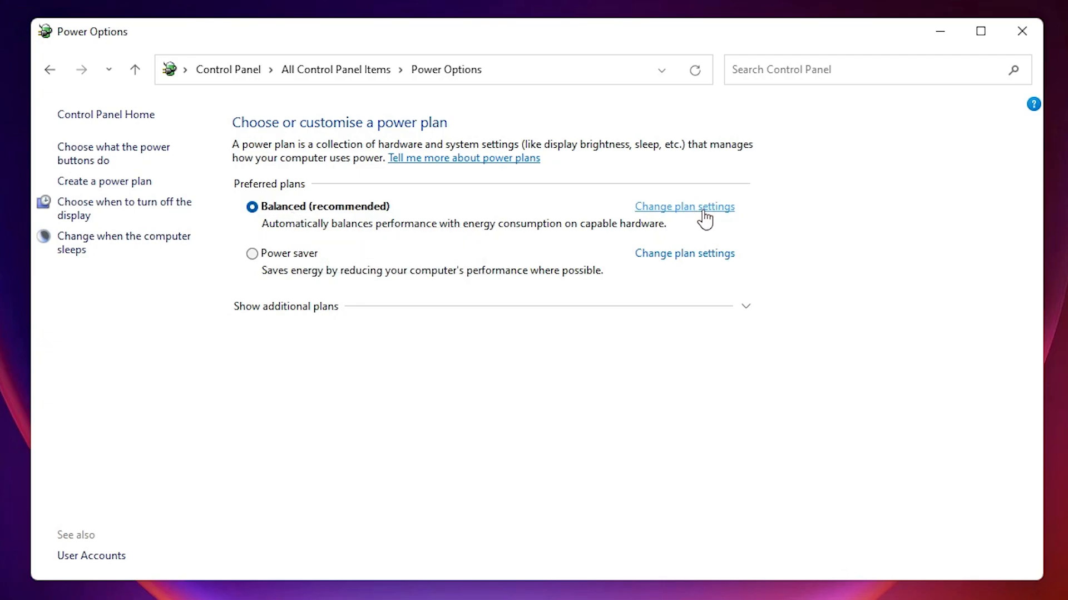
mouse_move(711, 218)
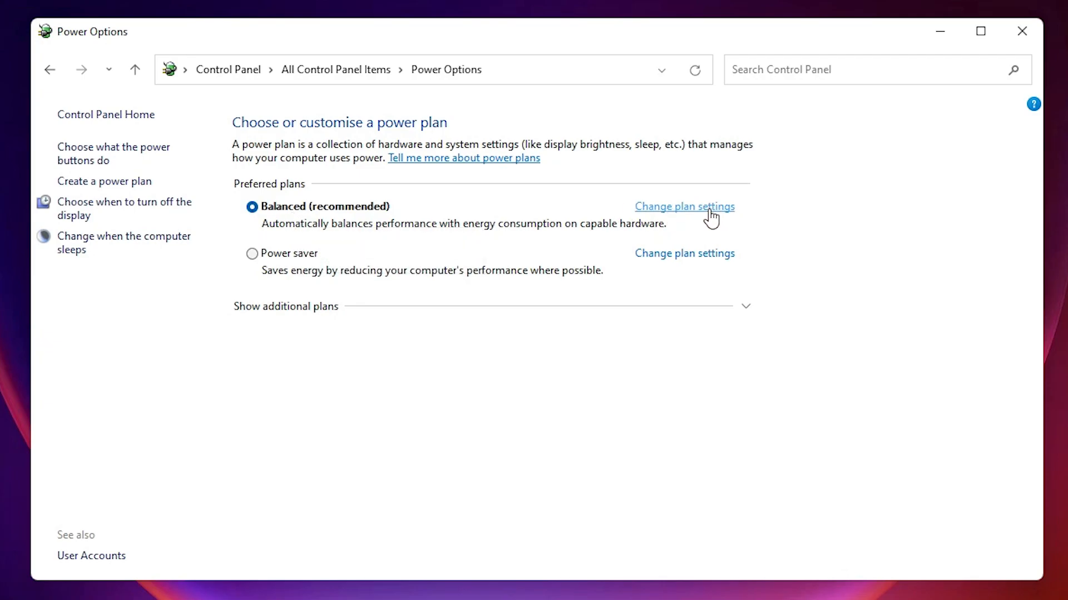
Step: In Balanced plan settings, set 'Turn off the display' and 'Put the computer to sleep' to Never
left_click(684, 207)
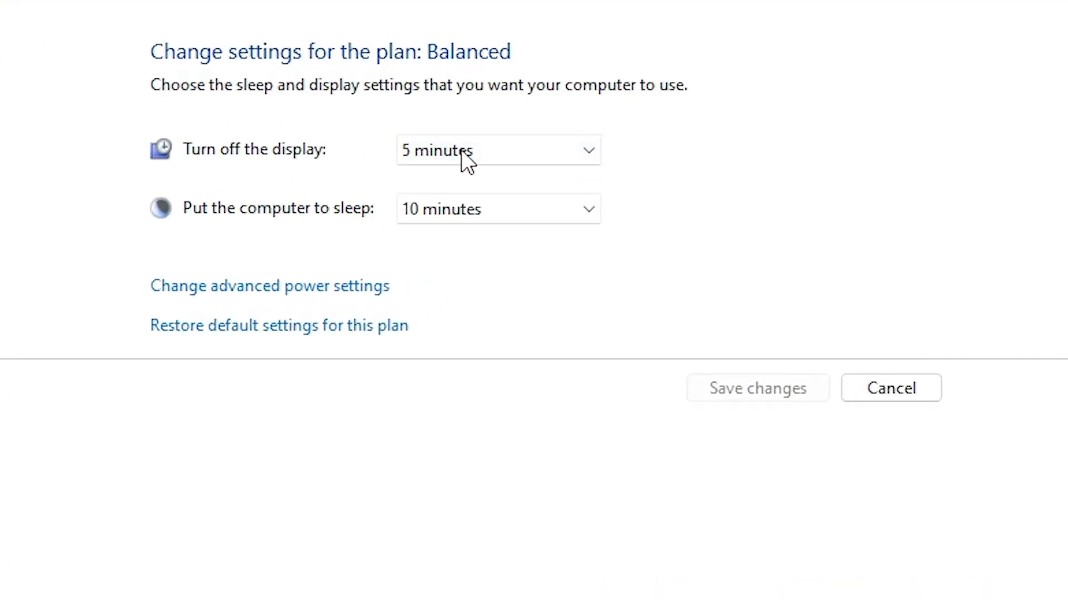
left_click(498, 150)
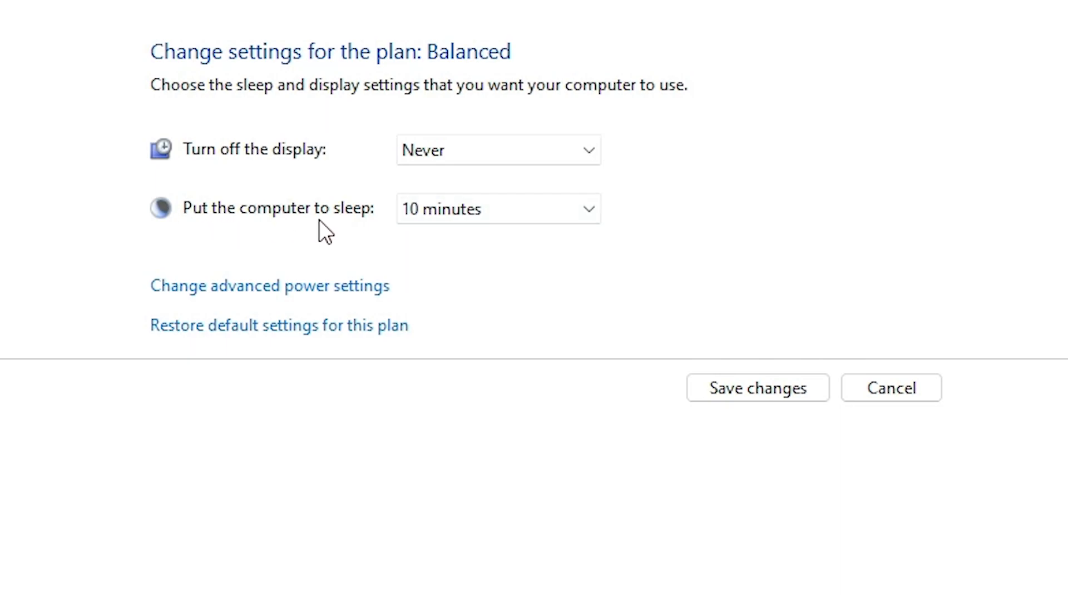
left_click(497, 208)
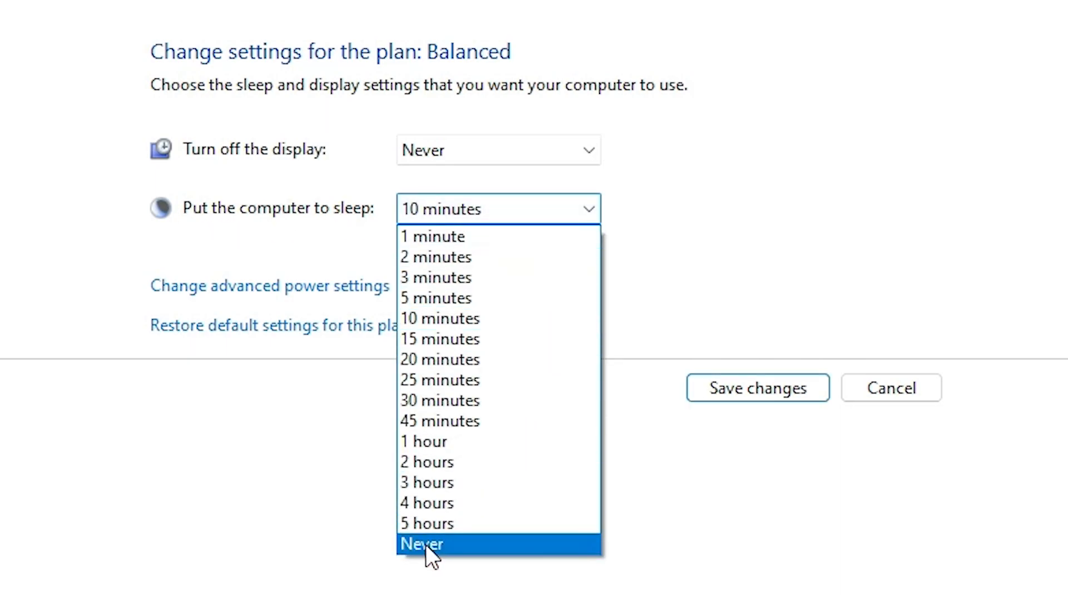
left_click(420, 544)
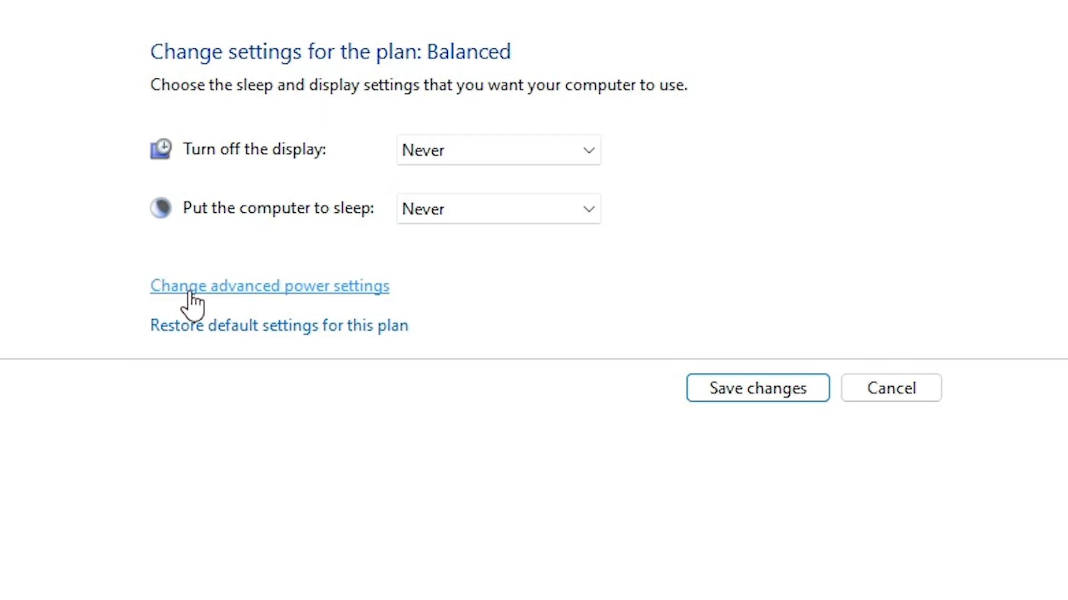
mouse_move(368, 302)
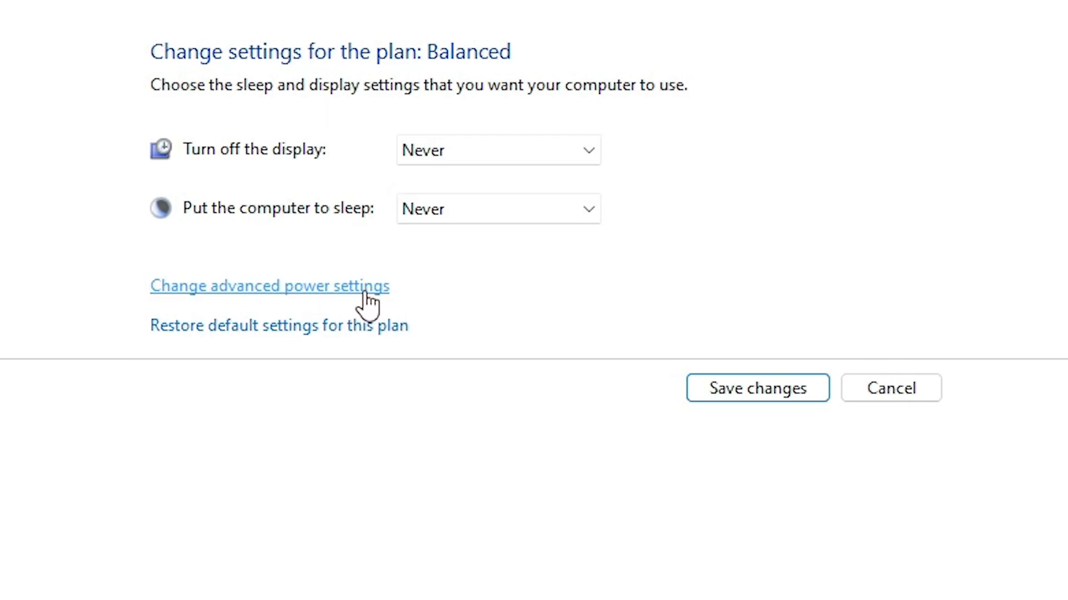
mouse_move(257, 298)
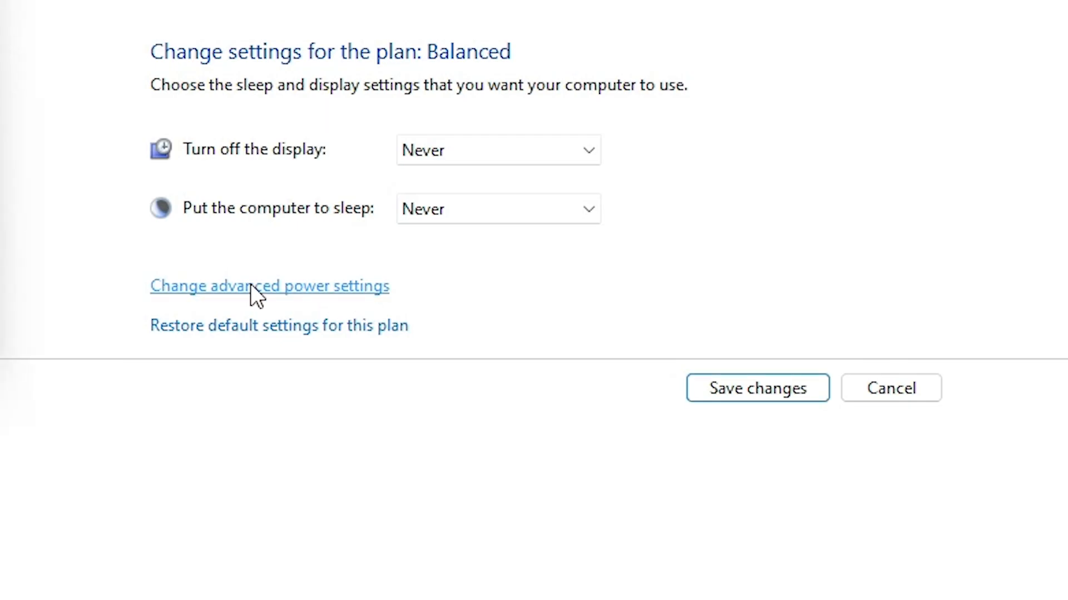
Step: In advanced power settings, enter a new 'Turn off hard disk after' minutes value (720, 1, 44 typed)
left_click(269, 286)
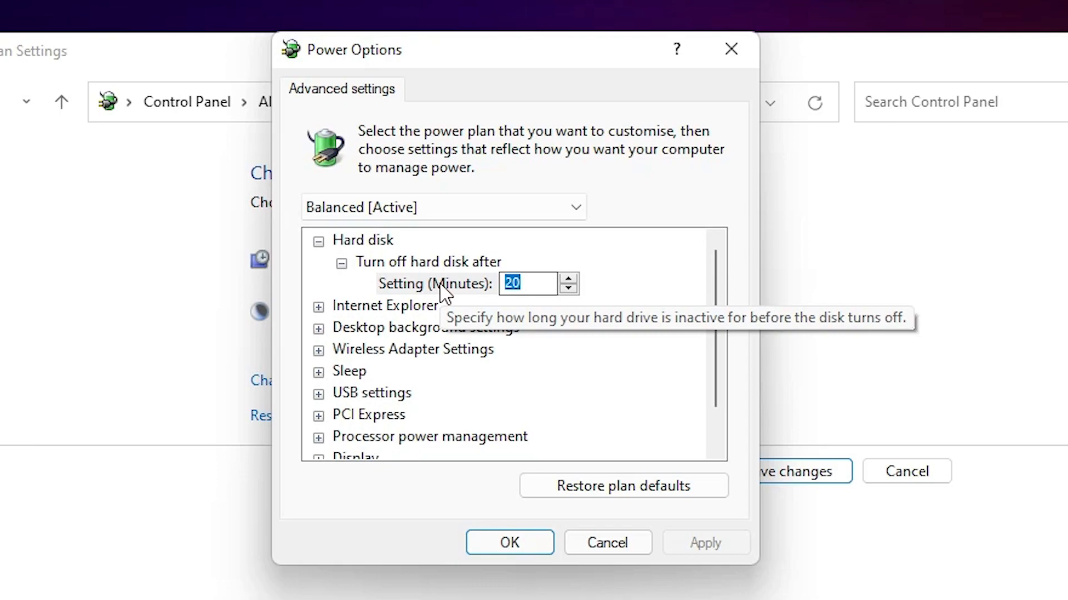
type("720")
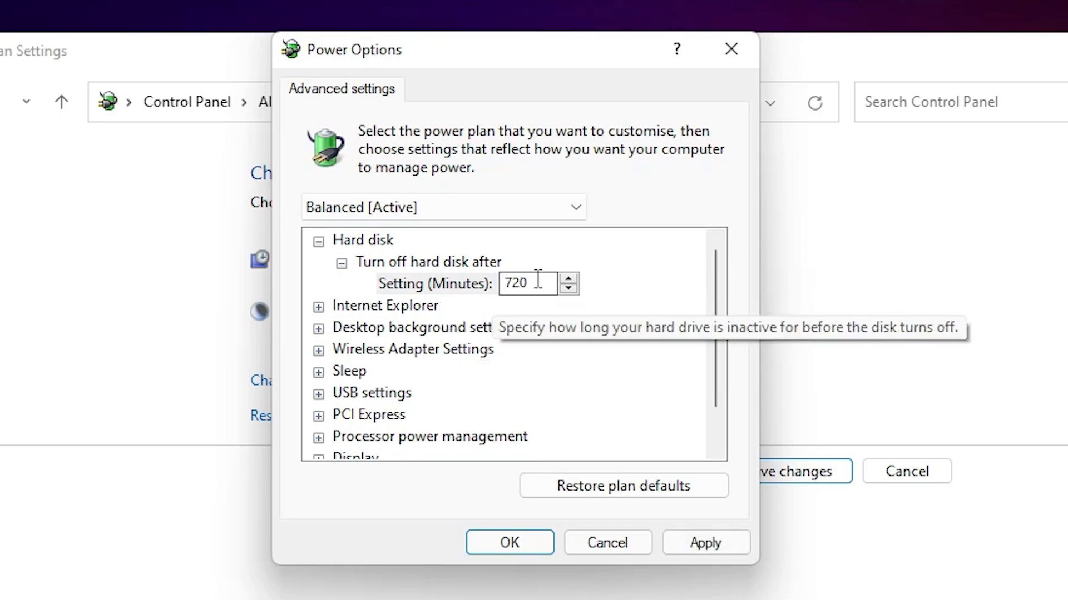
type("1")
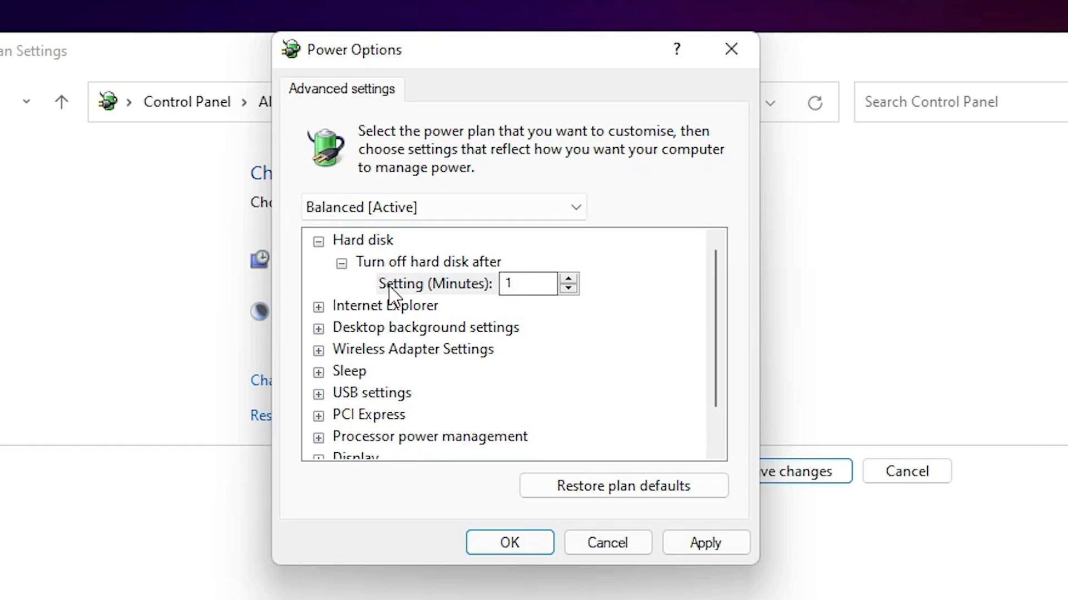
type("44")
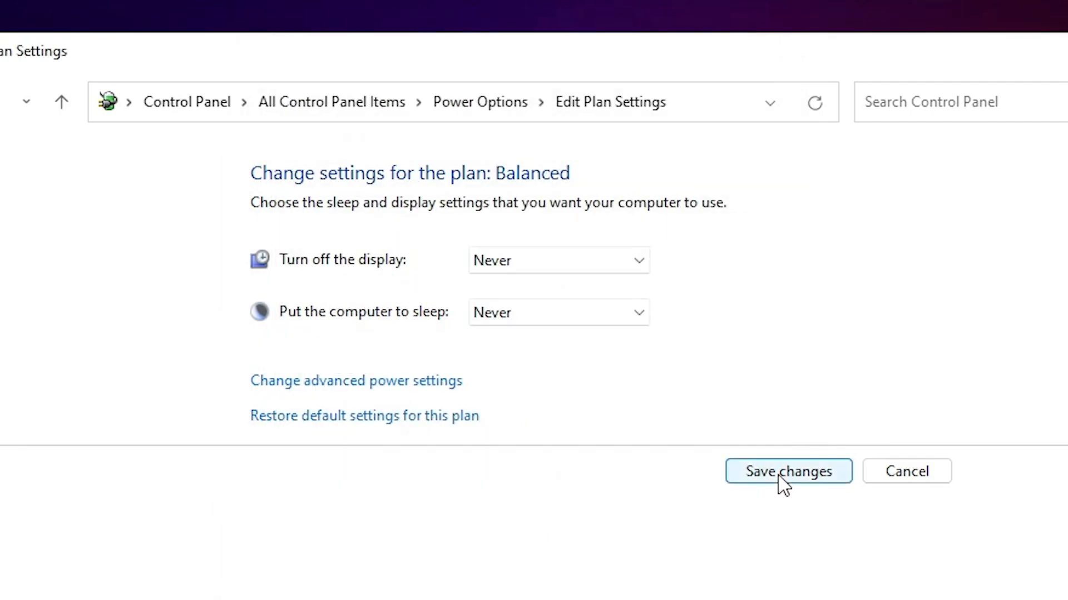
Step: Save the Balanced plan changes and return to the Power Options plan list
left_click(787, 471)
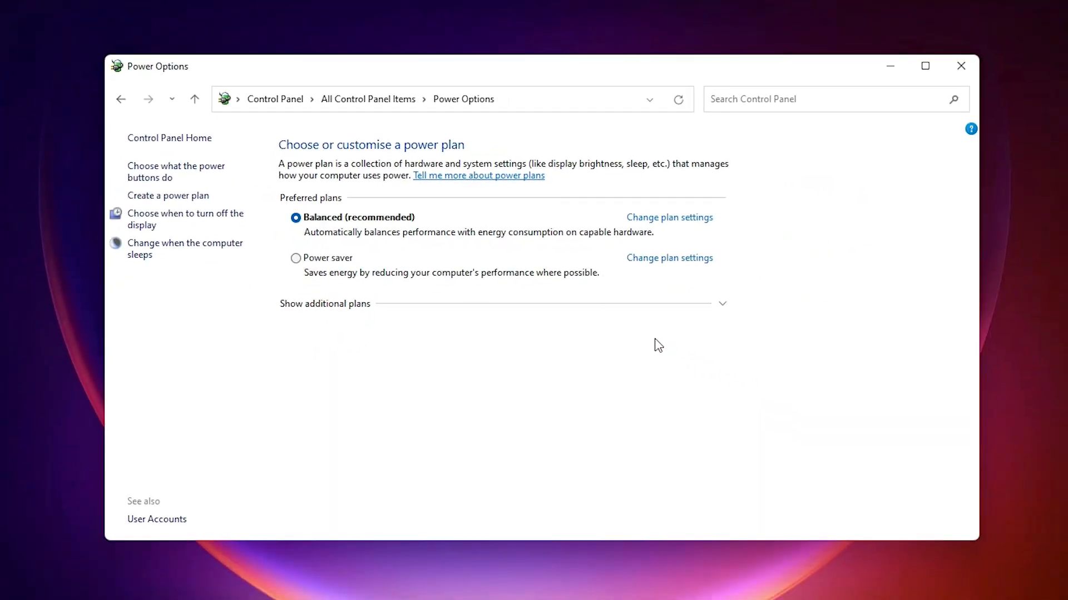